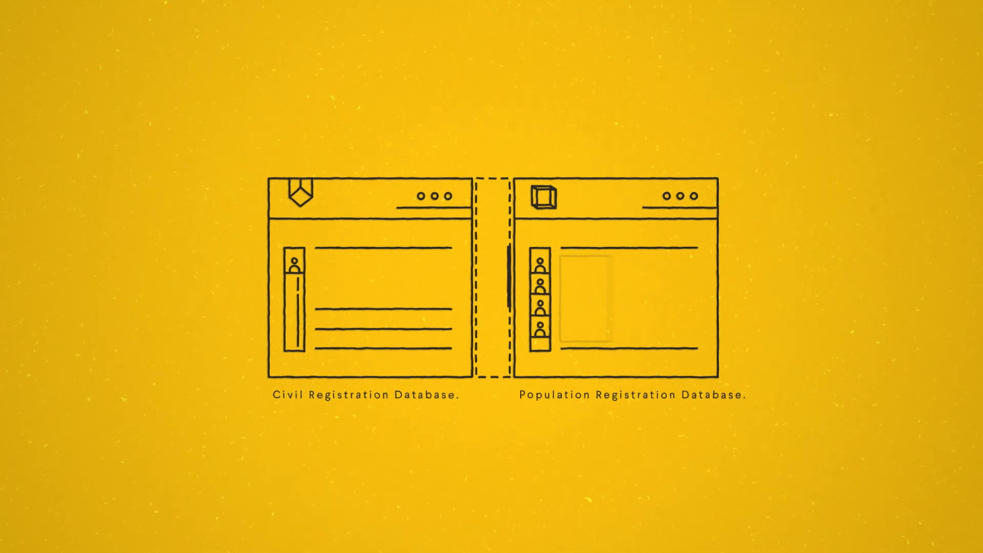
pyautogui.write('Lia')
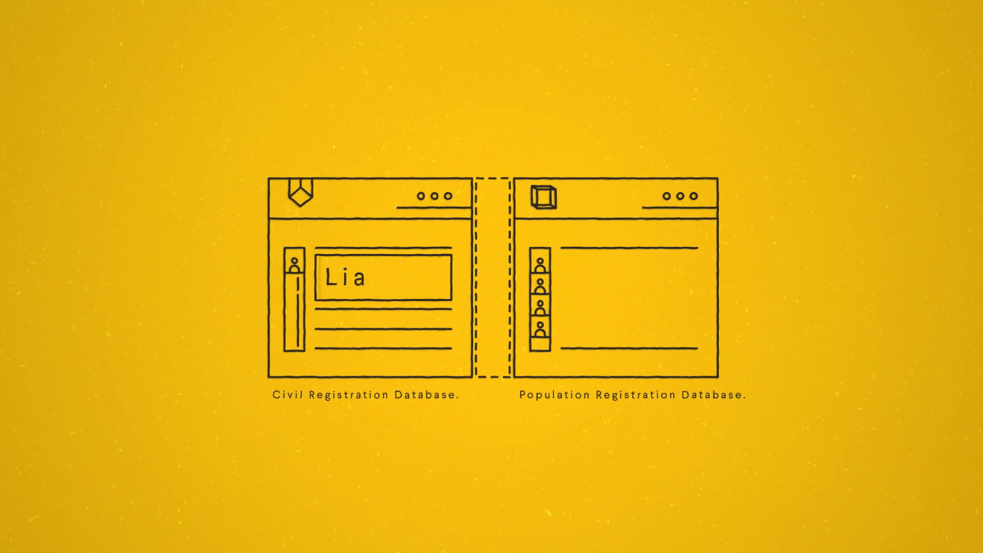
pyautogui.write('121212')
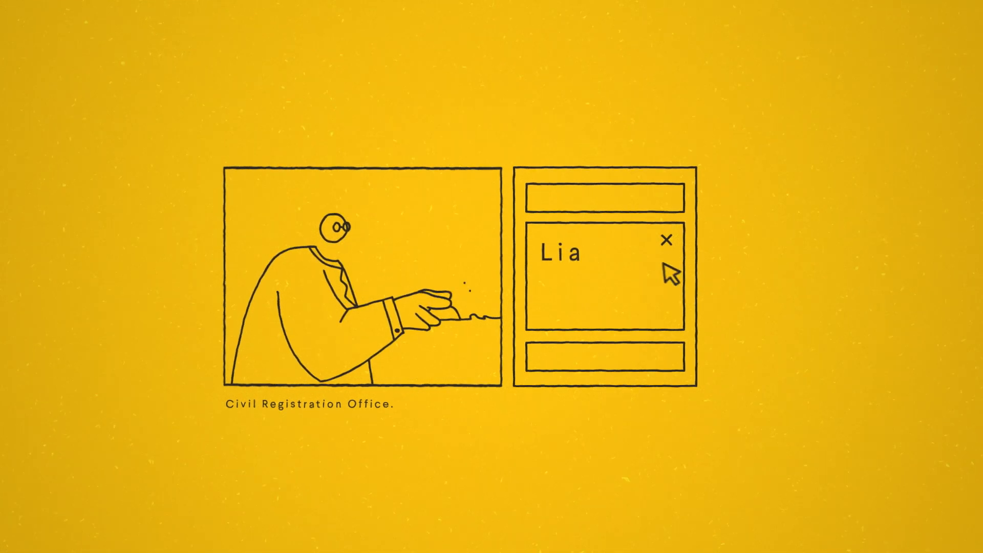
pyautogui.click(666, 241)
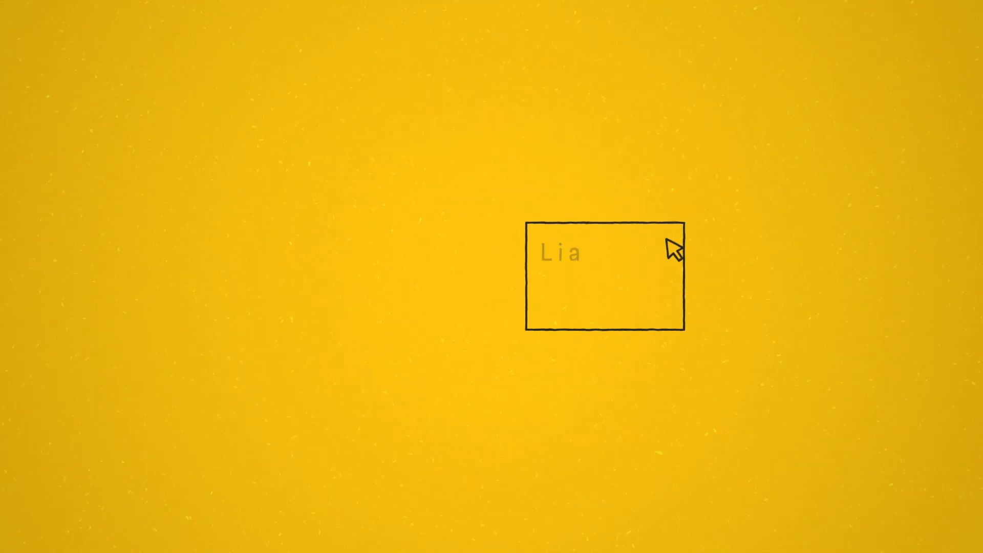